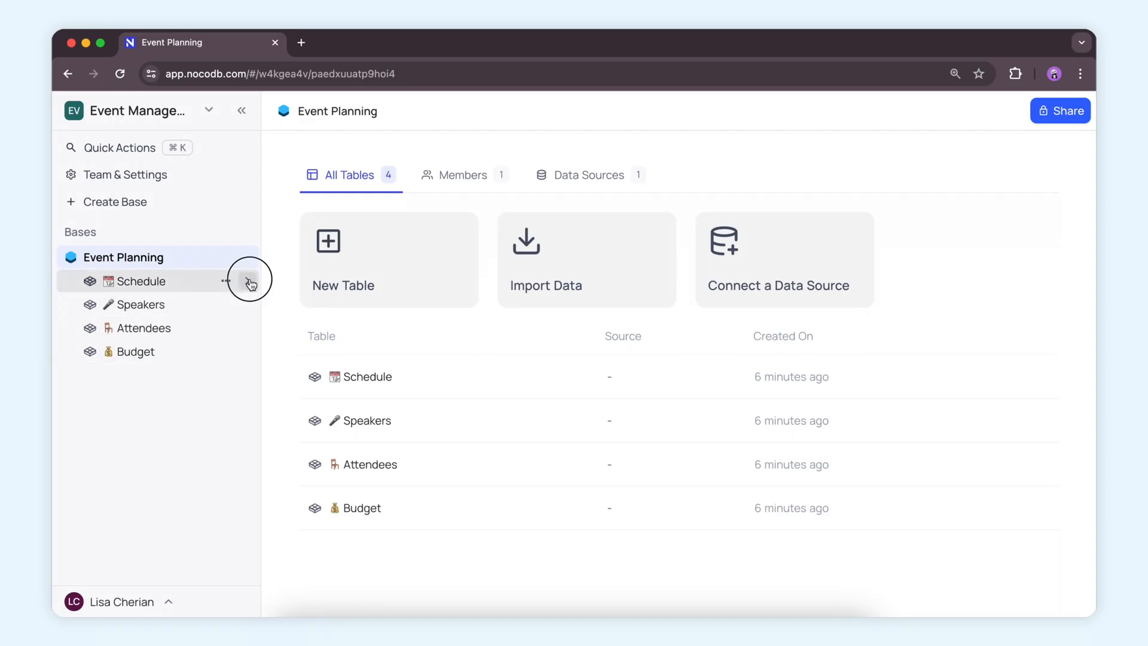
Browse the Schedule and Unconfirmed attendees views, ending on Speakers' Confirmed speakers view
left_click(142, 281)
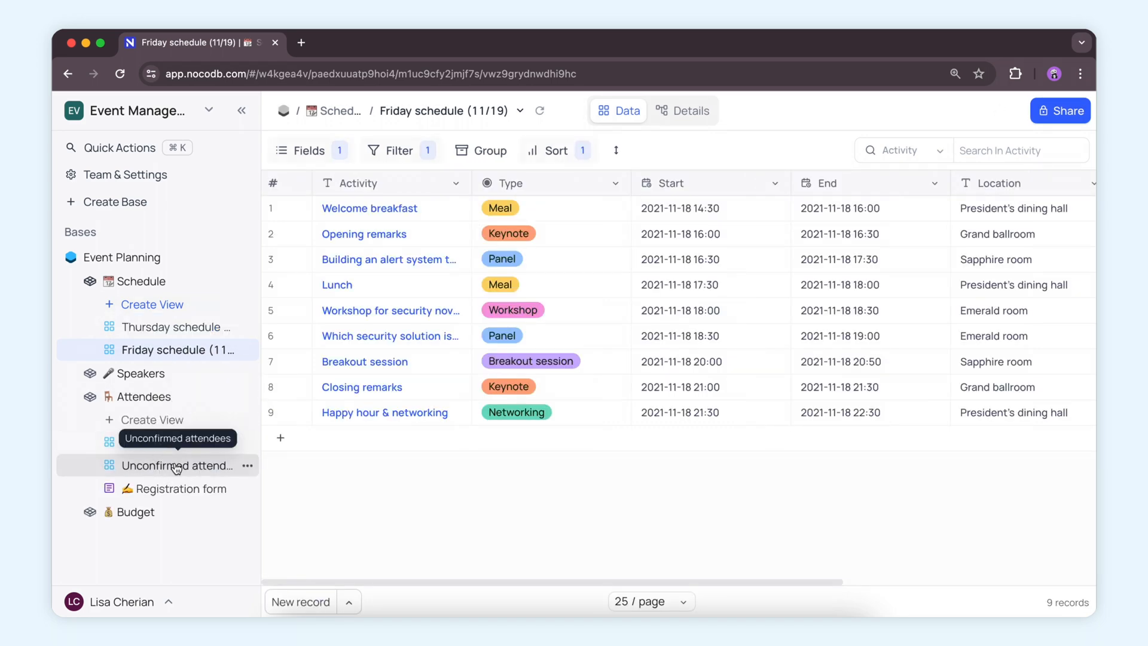
left_click(176, 466)
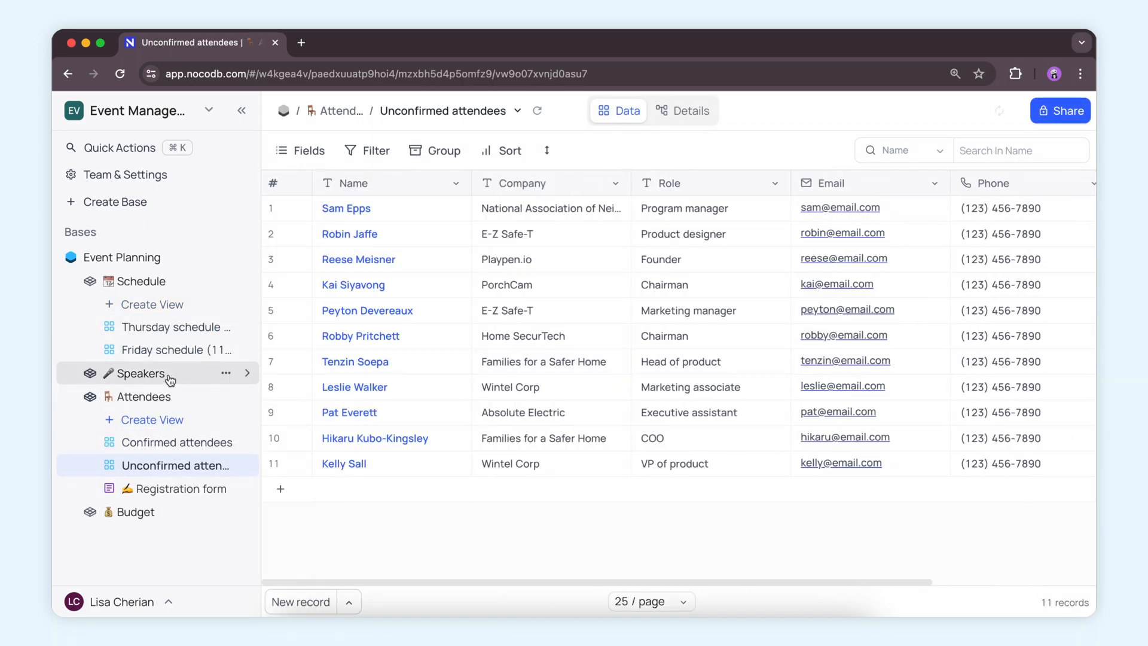
left_click(138, 375)
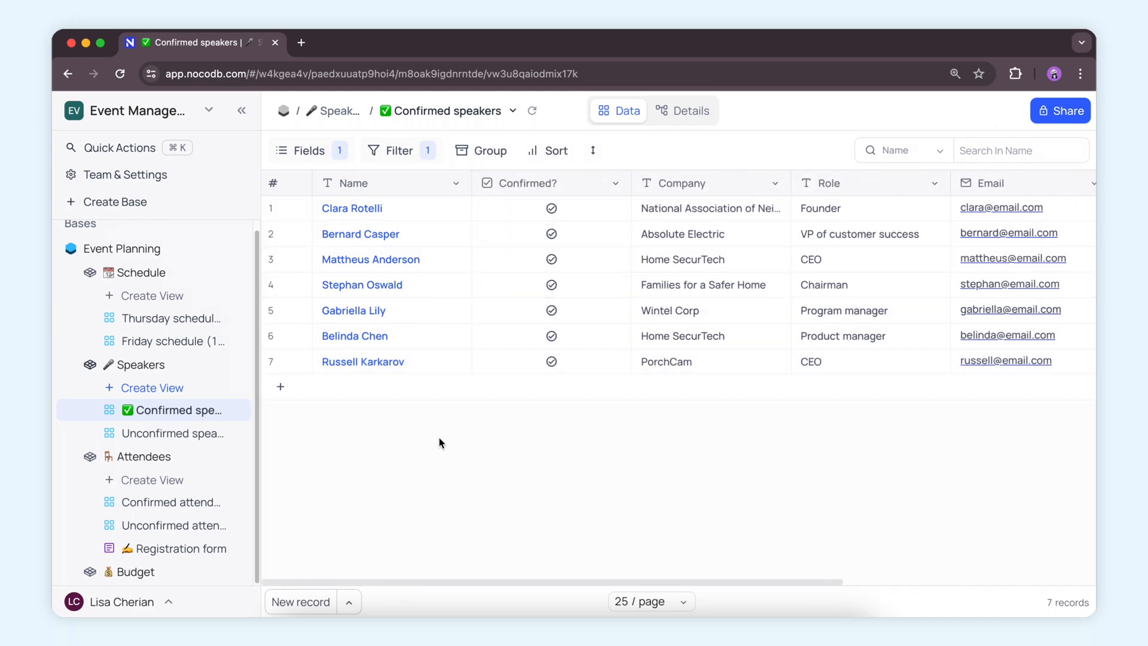
Use Cmd+K quick navigation to reach the Unconfirmed speakers view
key("cmd+k")
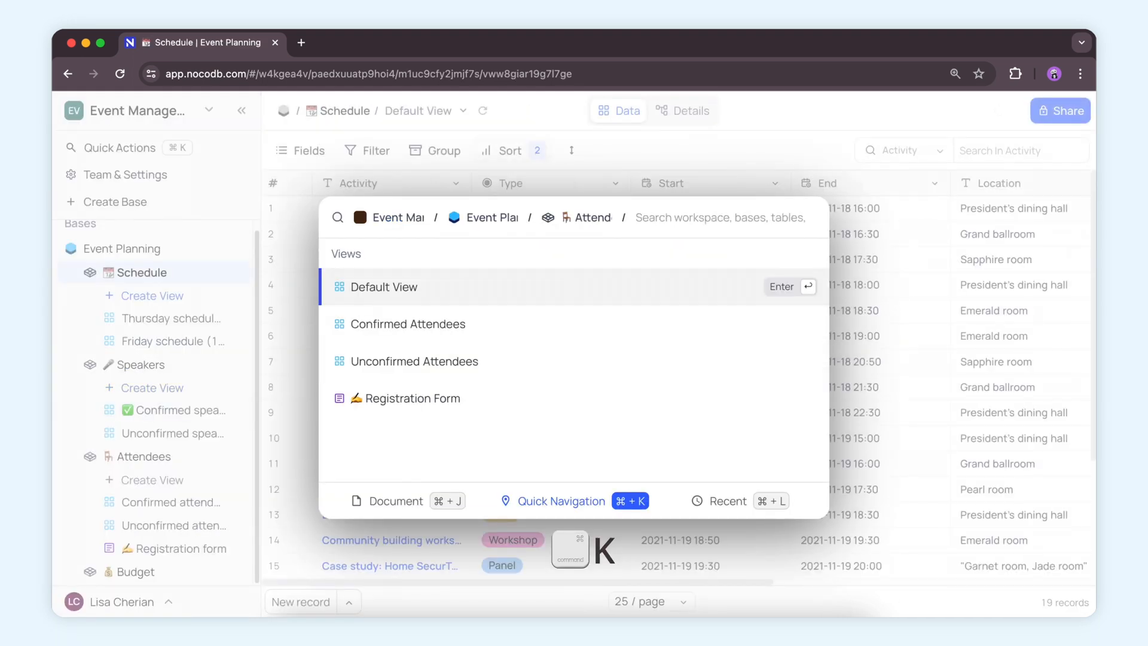
key("Escape")
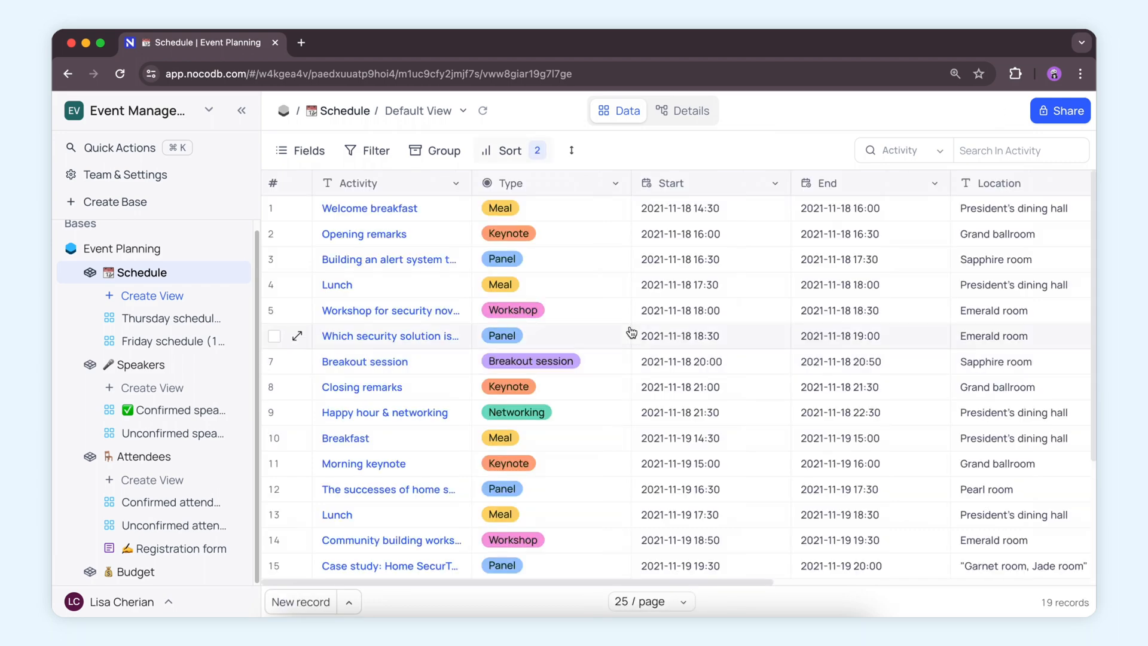
scroll("down", 3)
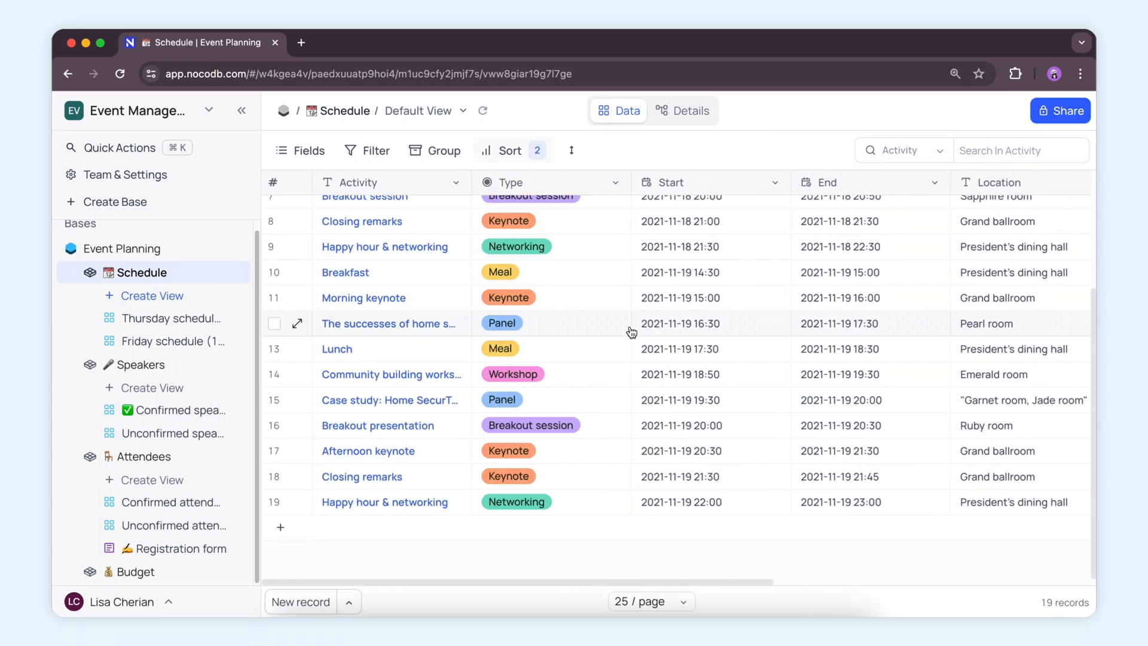
key("cmd+k")
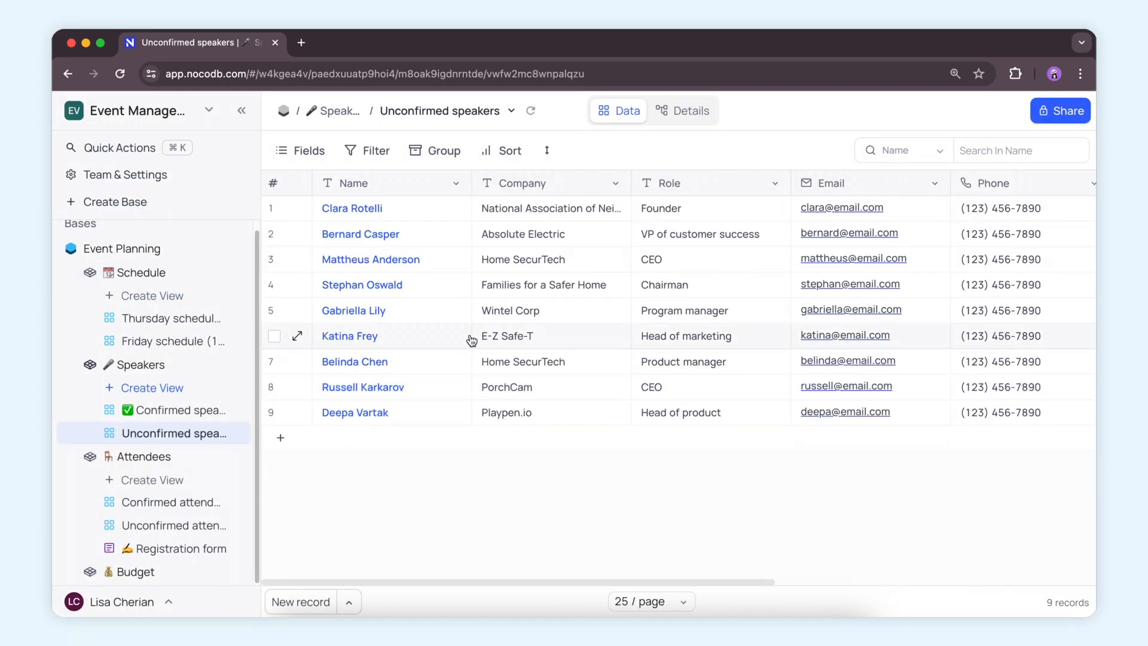
left_click(297, 336)
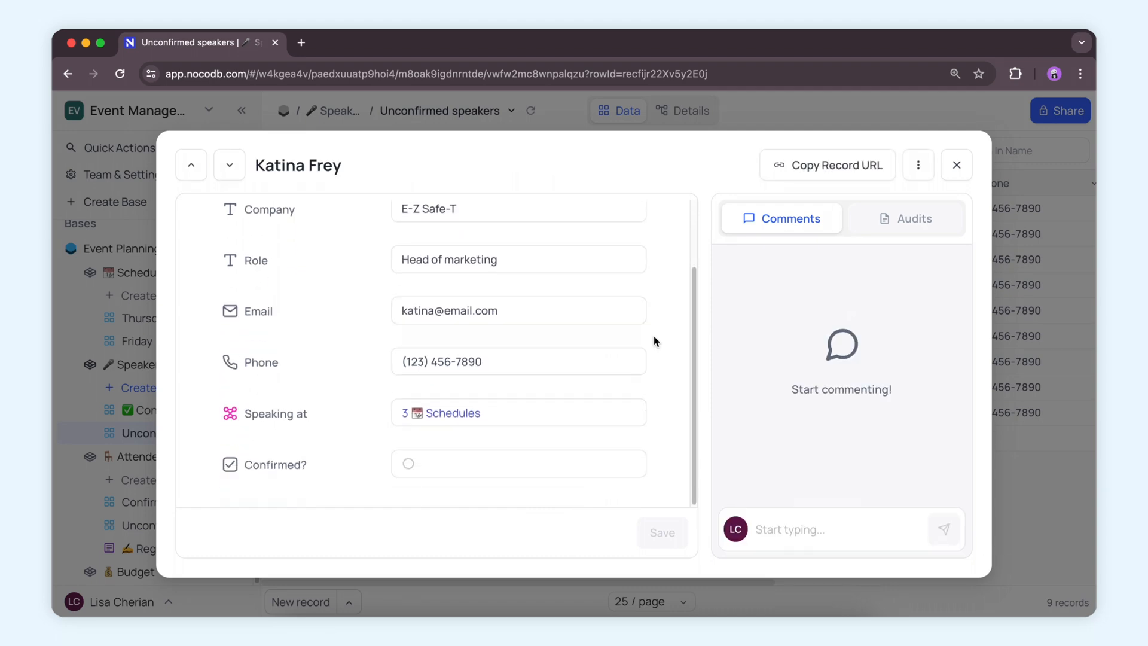
left_click(408, 463)
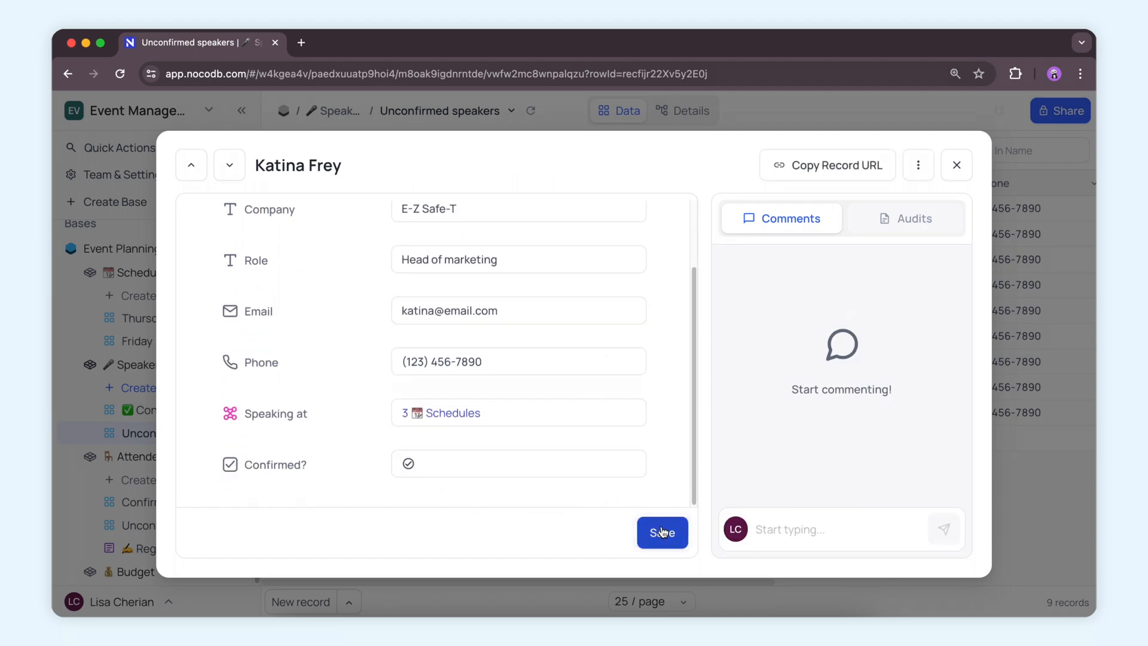
left_click(661, 532)
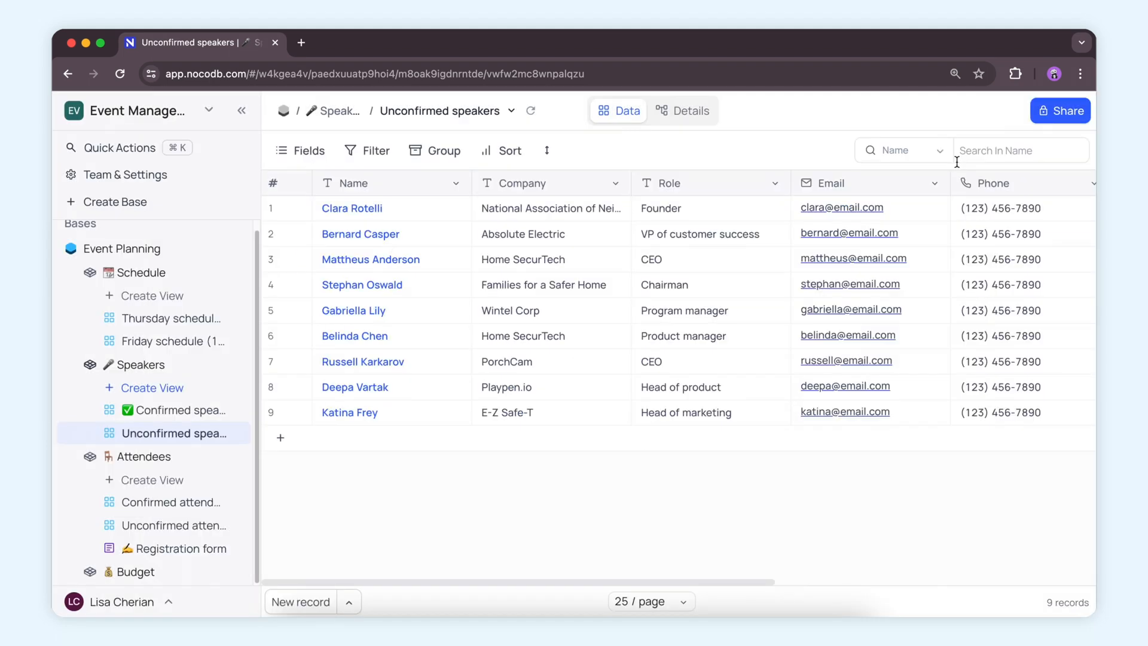
Via Cmd+L recent views, check Confirmed Speakers lists eight records, then return to Schedule
key("cmd+l")
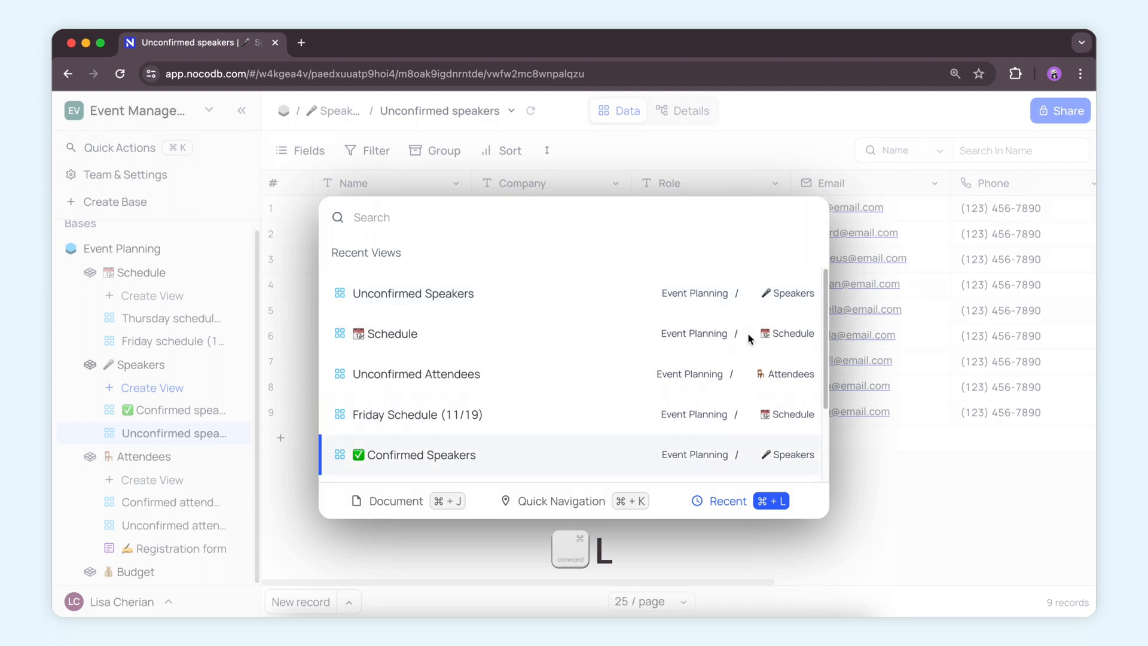
left_click(415, 454)
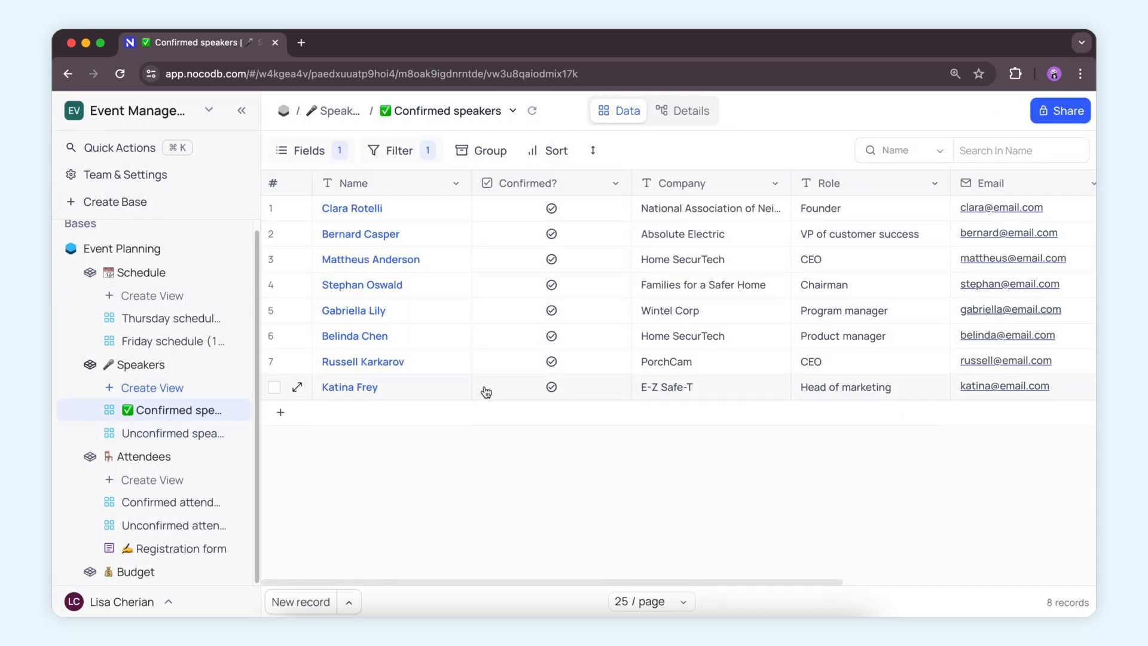
key("cmd+l")
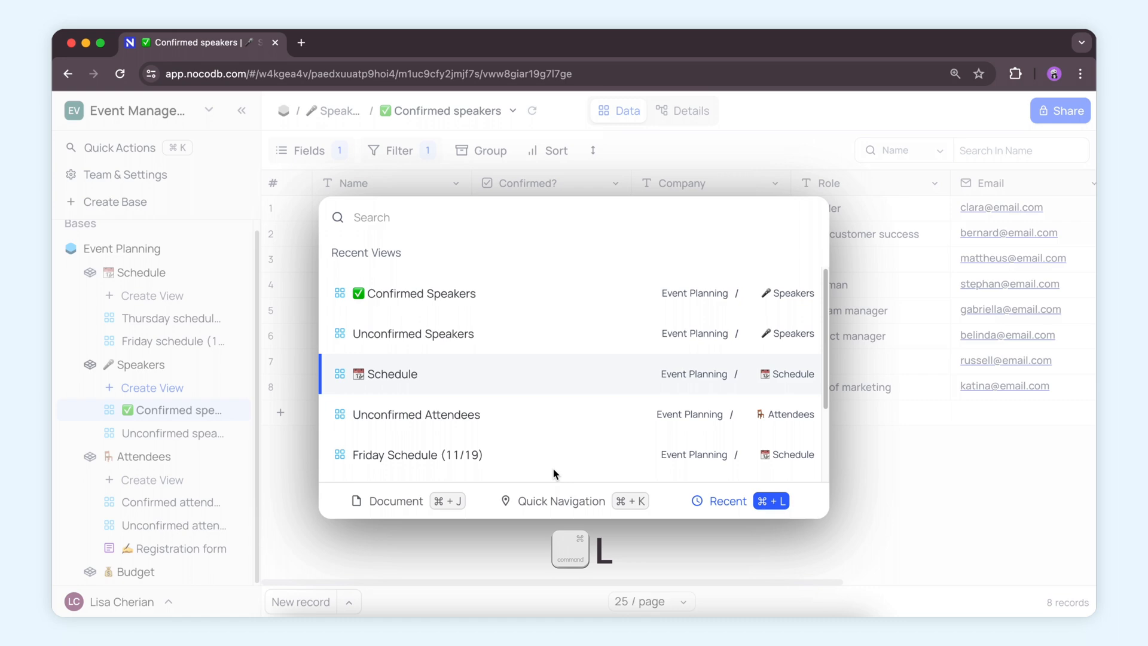
left_click(392, 374)
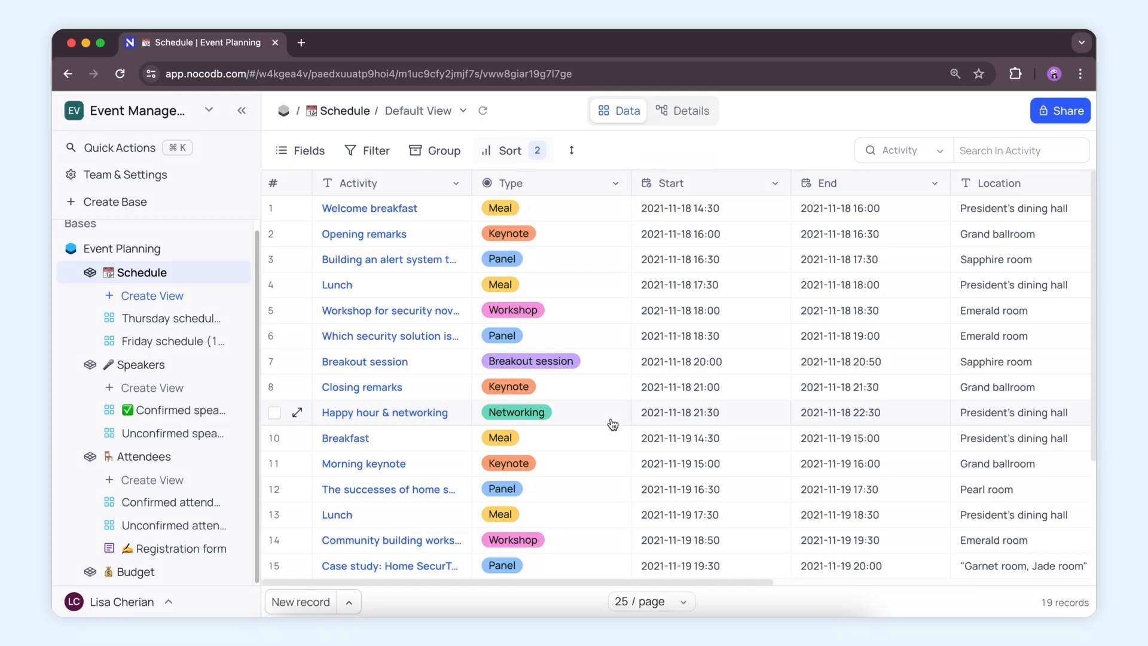
Open the Schedule table's Details and its empty Webhooks tab
left_click(681, 111)
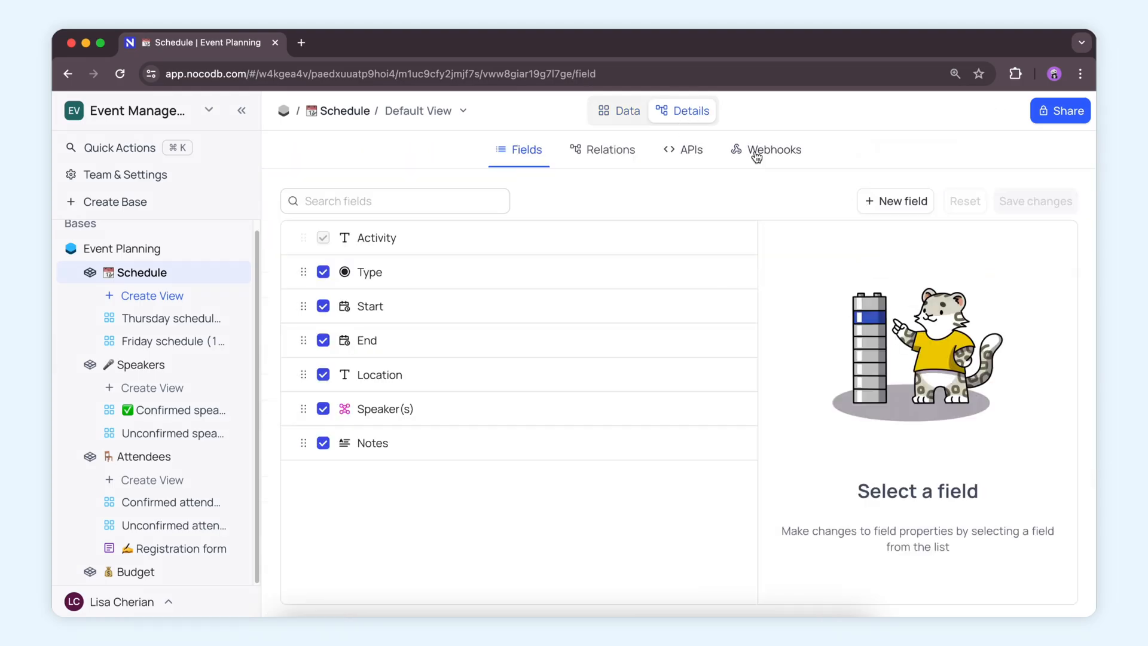
left_click(767, 149)
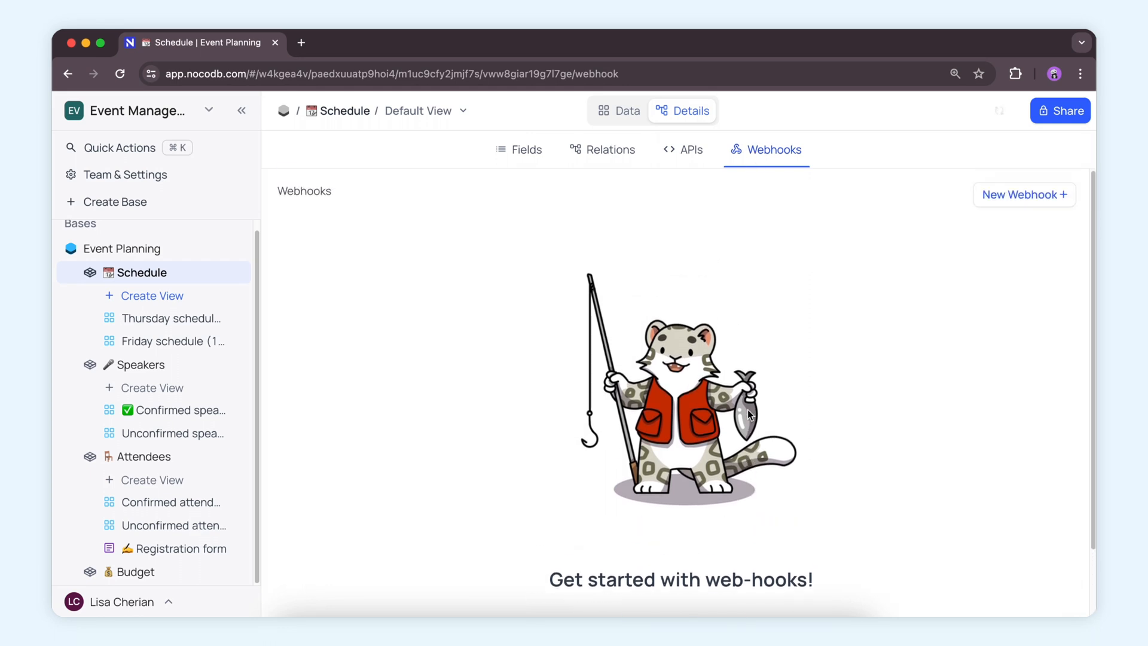
mouse_move(934, 391)
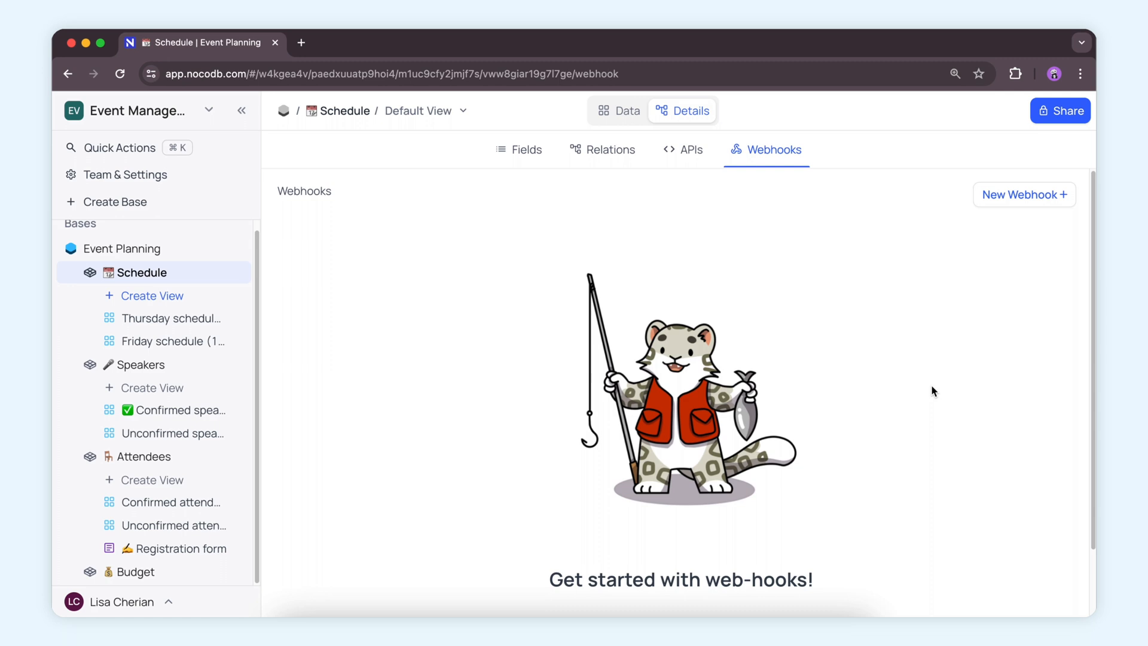
type("web")
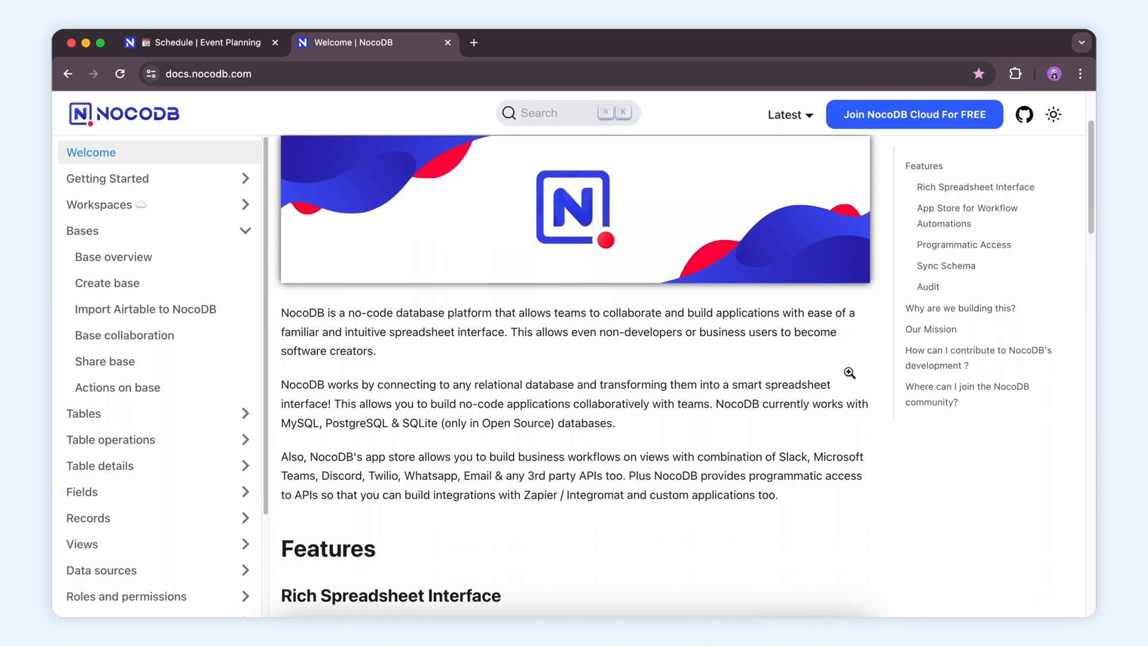
Read the docs' Actions on webhook page, then open the Gallery view type page
scroll("down", 3)
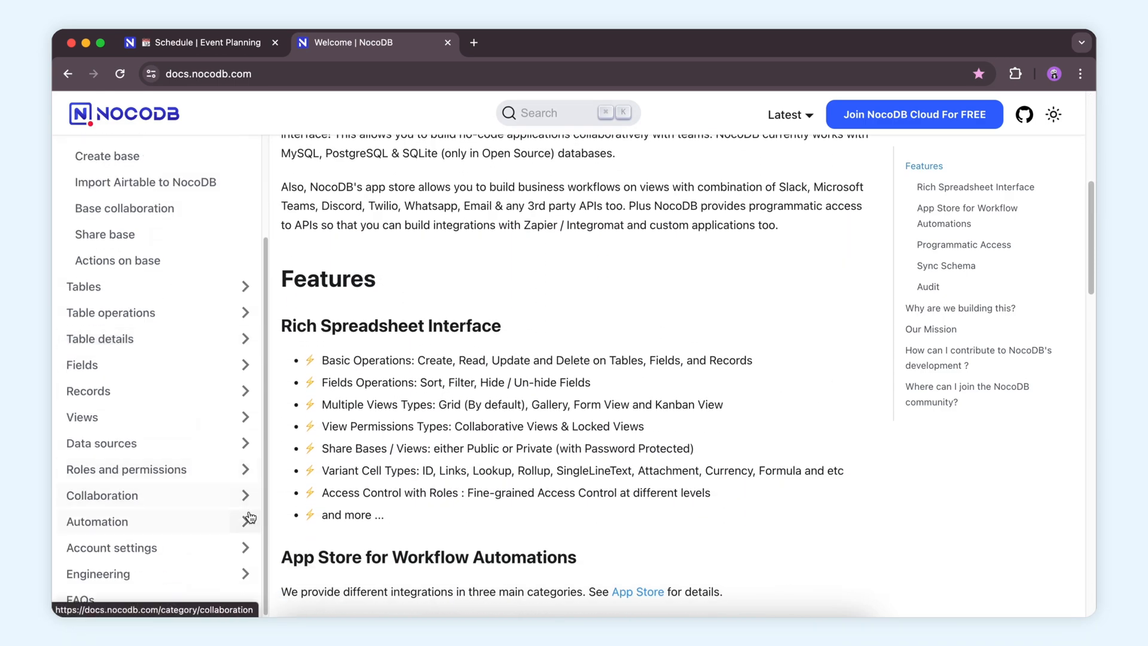
left_click(98, 521)
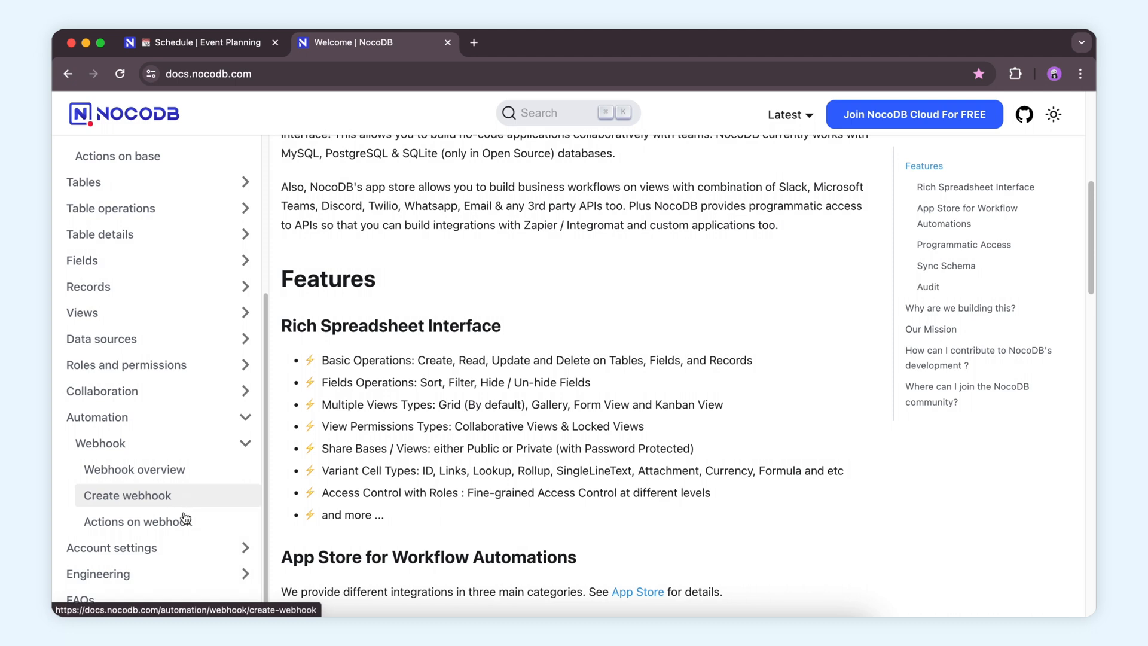
left_click(137, 522)
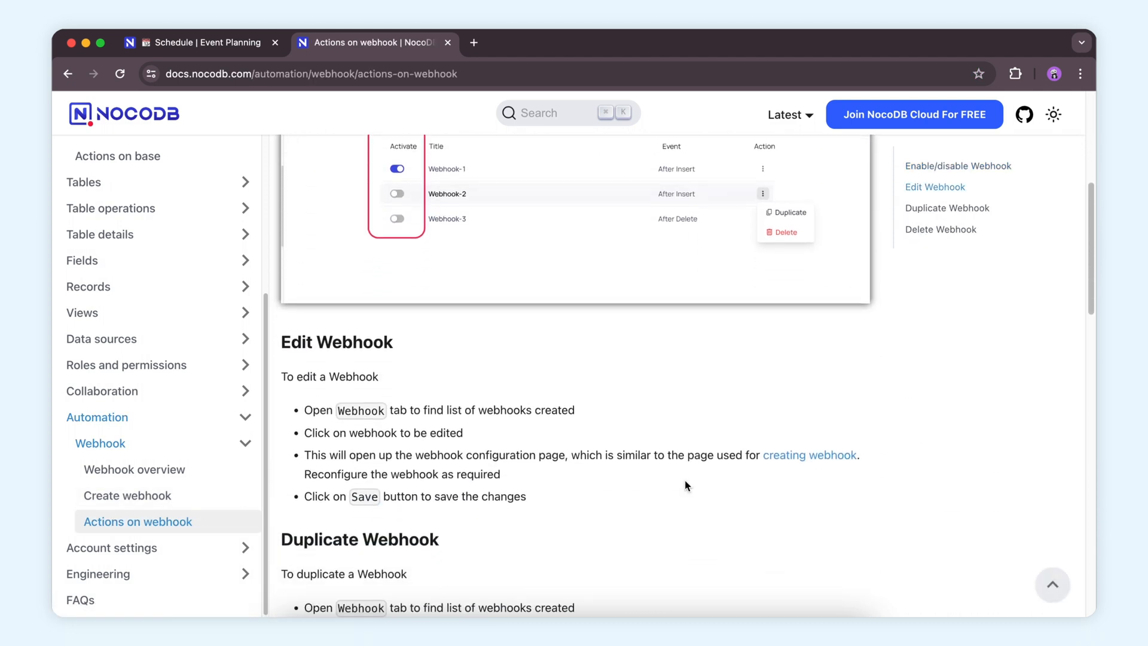
scroll("down", 3)
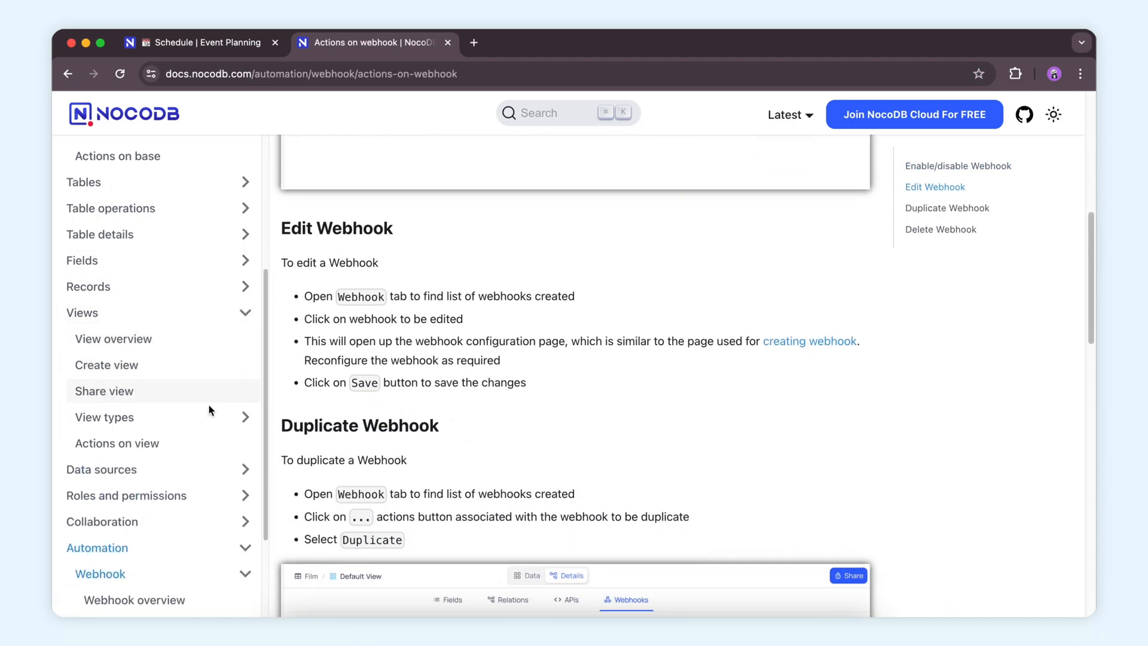
left_click(102, 470)
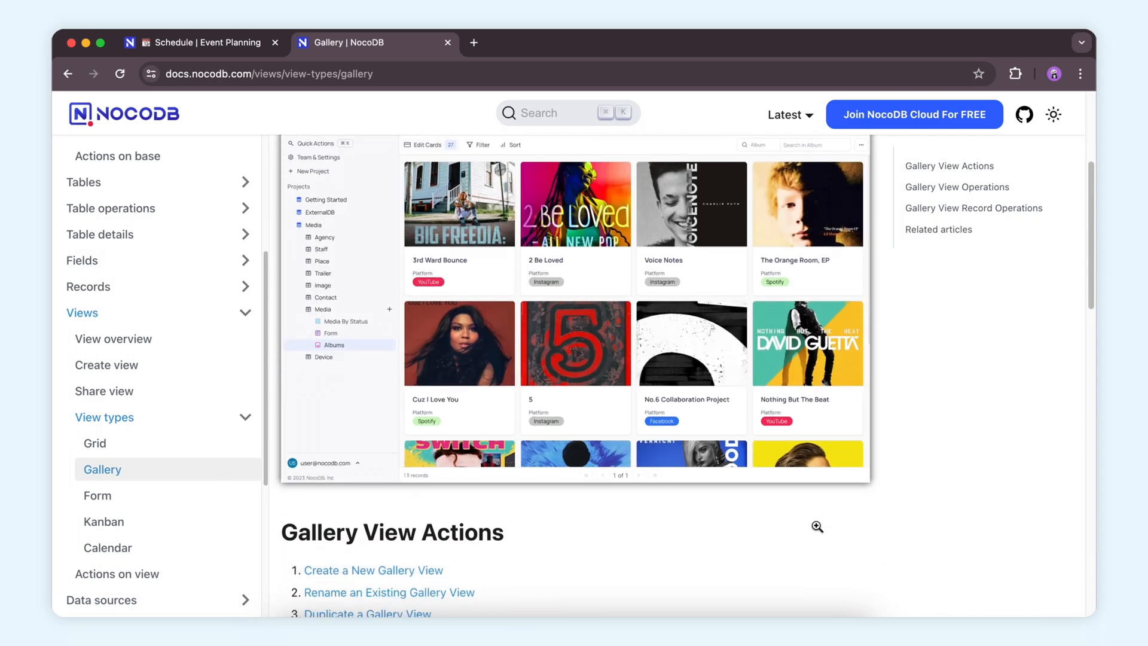